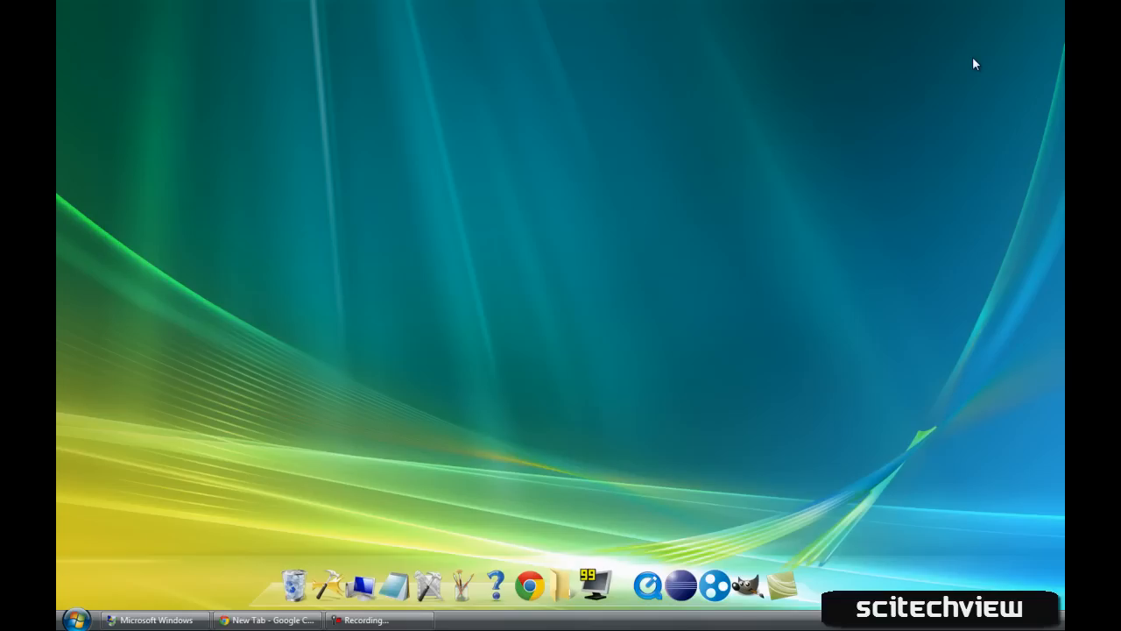
{"action": "mouse_move", "coordinate": [384, 463]}
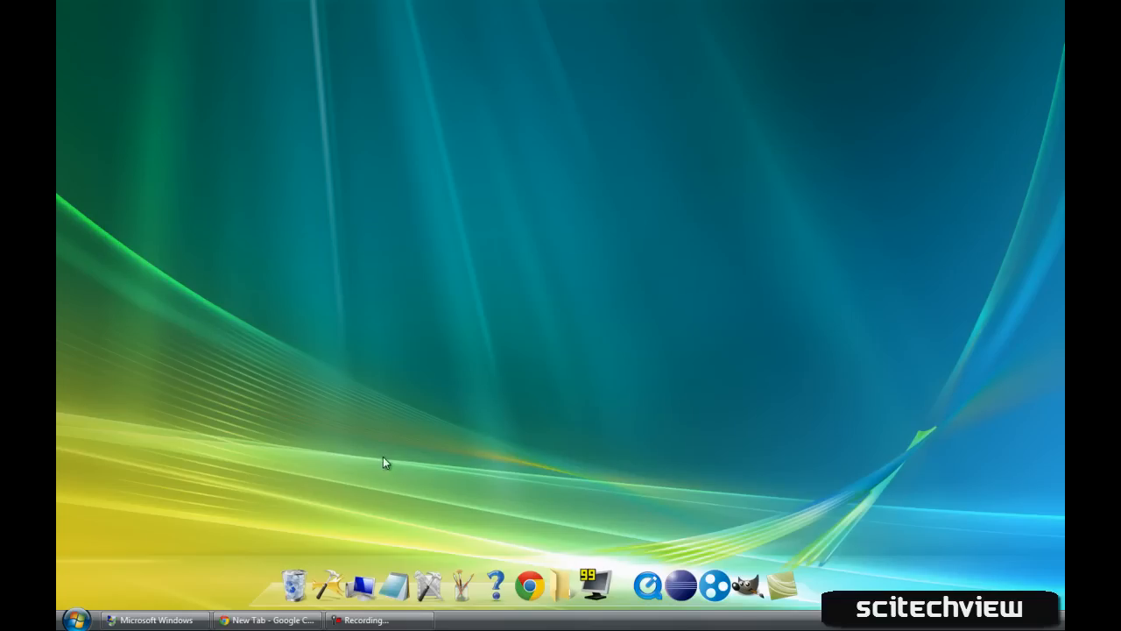
{"action": "mouse_move", "coordinate": [336, 515]}
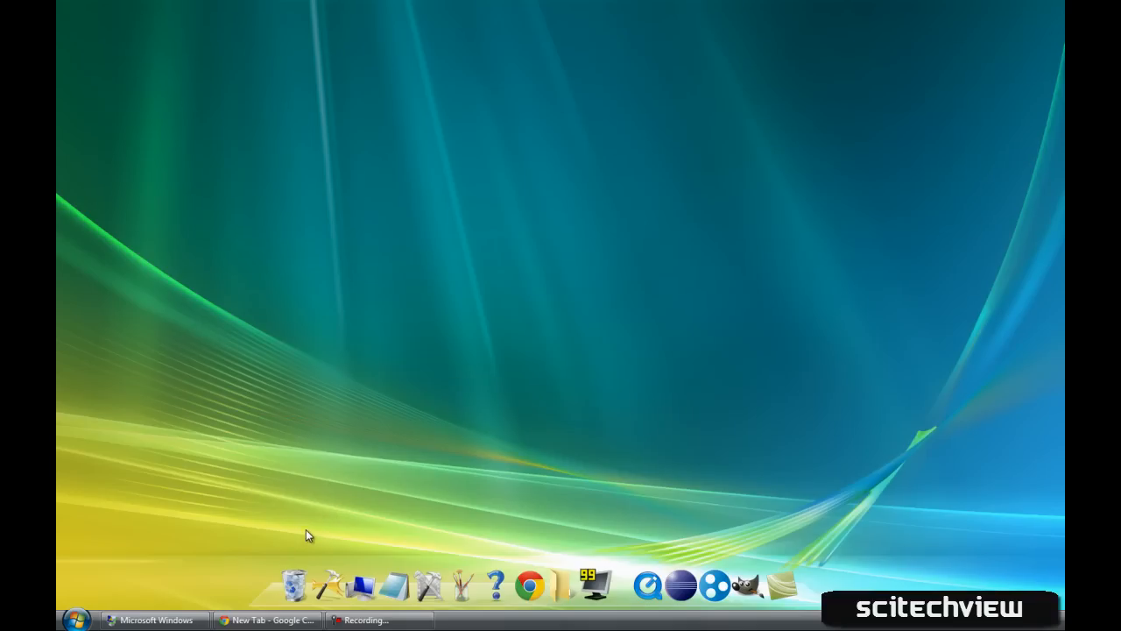
{"action": "mouse_move", "coordinate": [240, 570]}
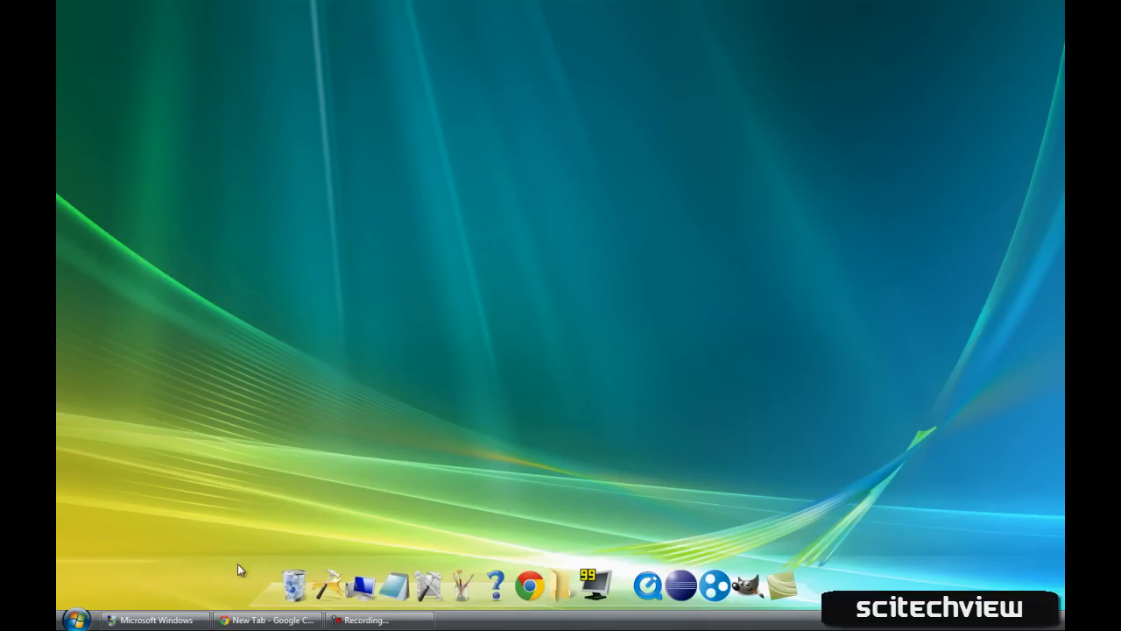
- Bring Chrome to the front and open a second new tab showing the installed apps
{"action": "left_click", "coordinate": [272, 620]}
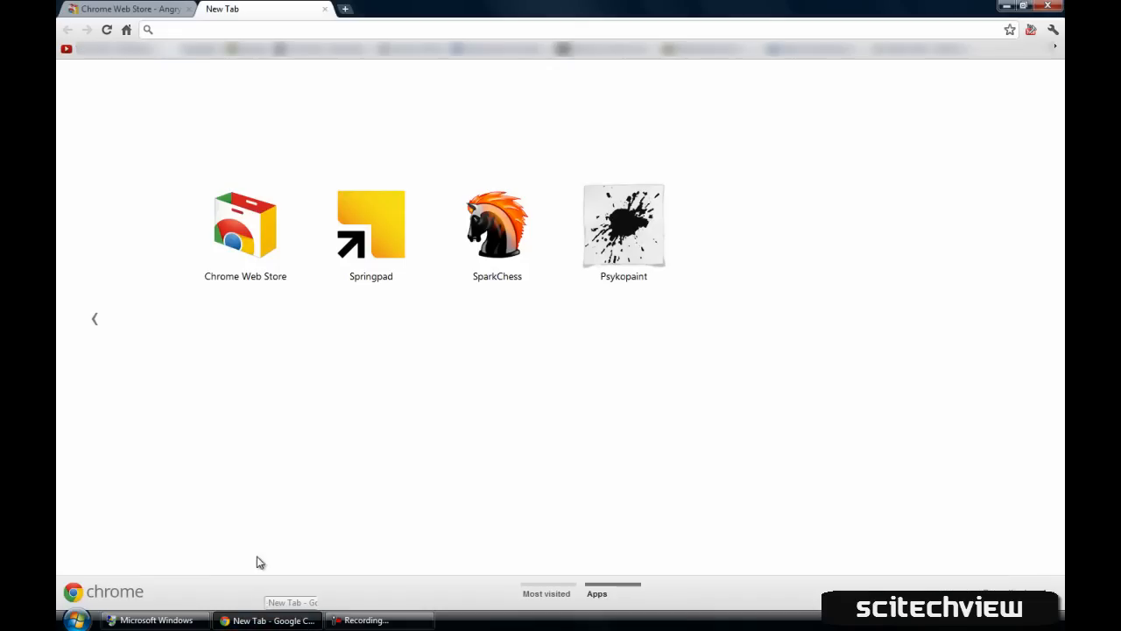
{"action": "mouse_move", "coordinate": [245, 348]}
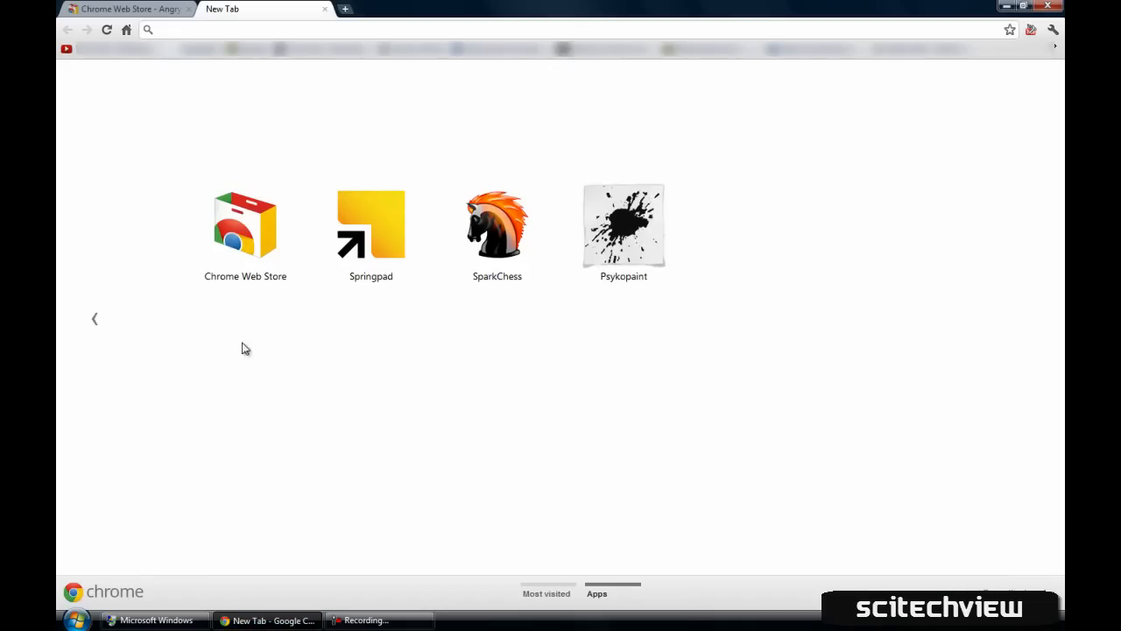
{"action": "mouse_move", "coordinate": [779, 342]}
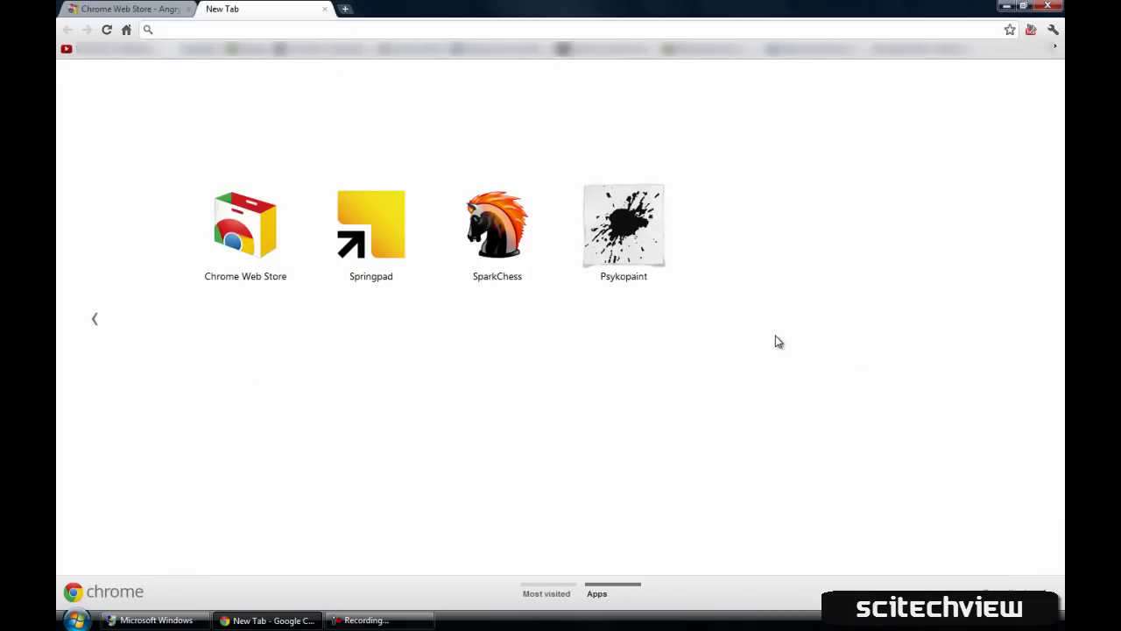
{"action": "mouse_move", "coordinate": [250, 226]}
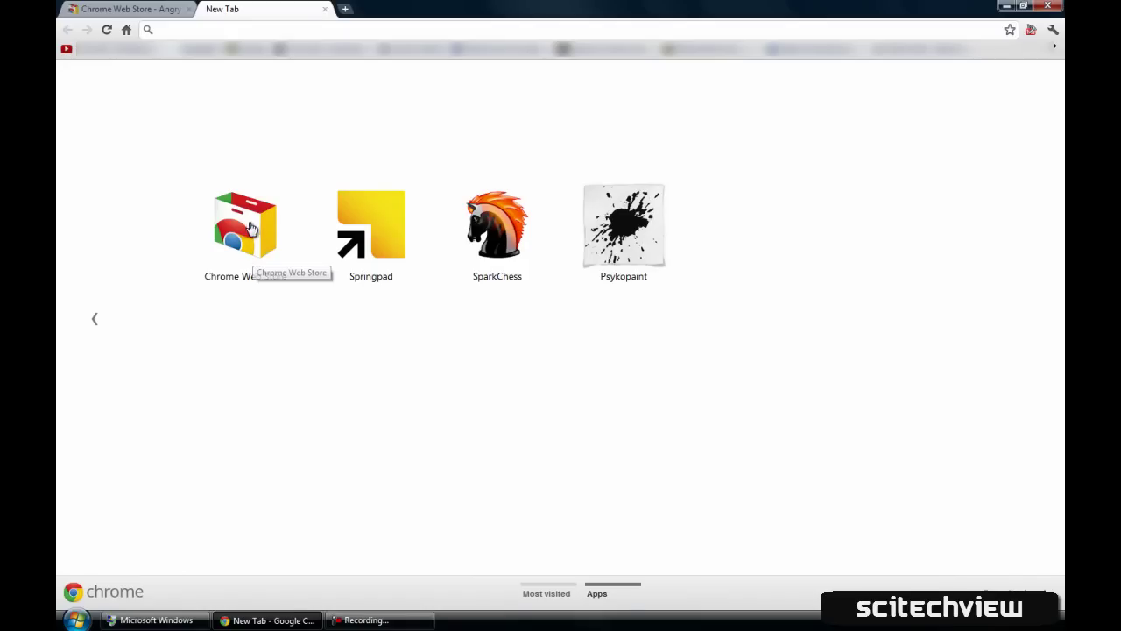
{"action": "mouse_move", "coordinate": [317, 90]}
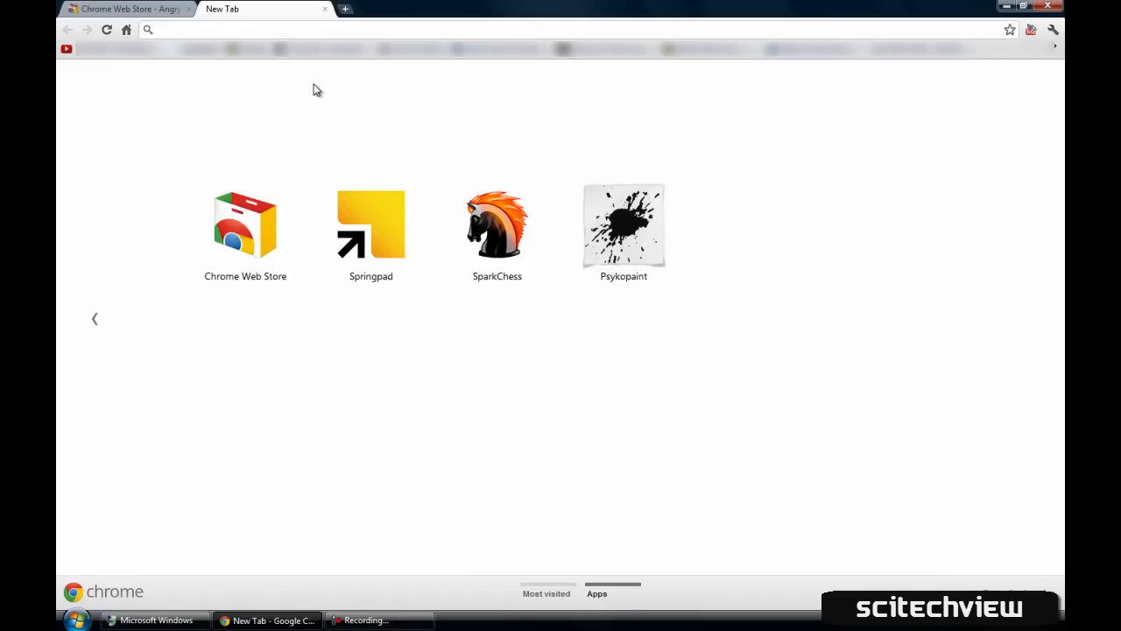
{"action": "mouse_move", "coordinate": [167, 158]}
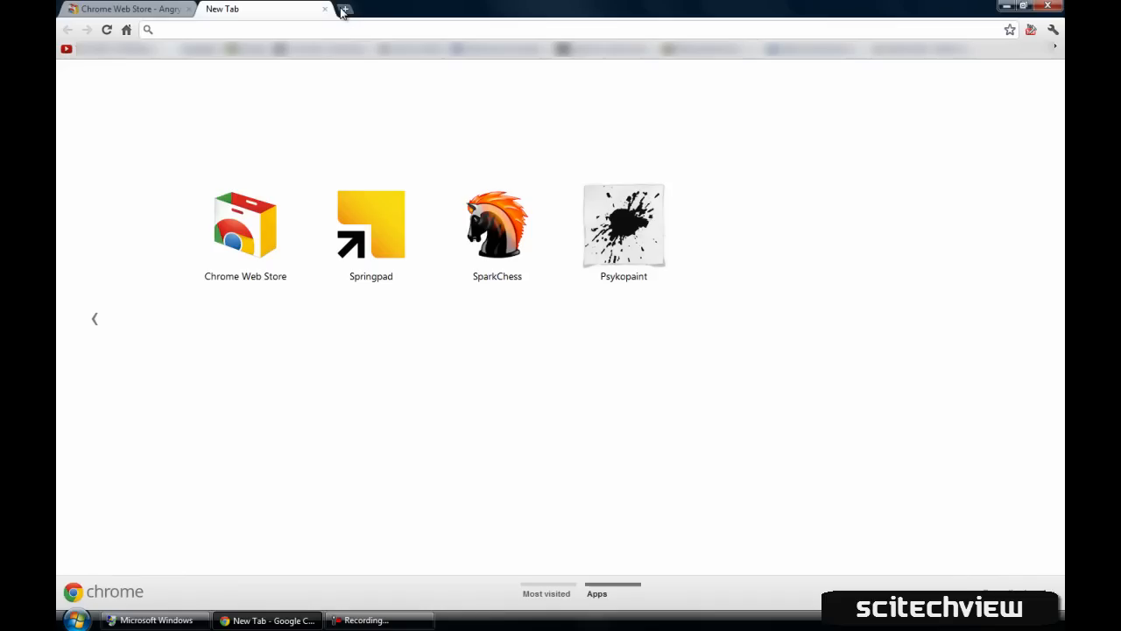
{"action": "left_click", "coordinate": [344, 9]}
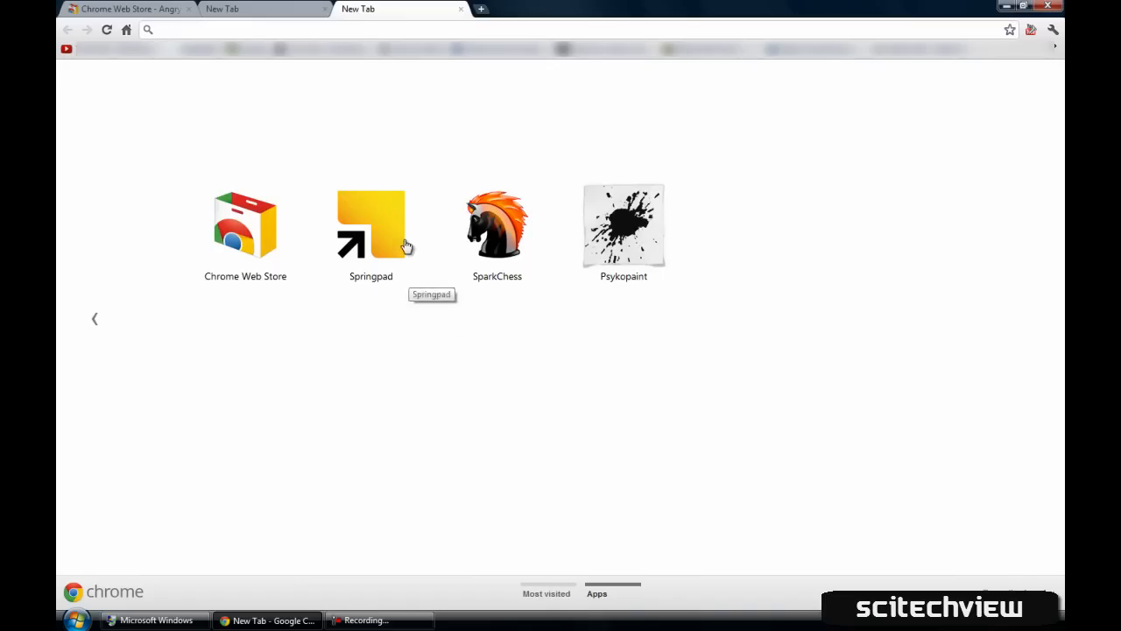
{"action": "mouse_move", "coordinate": [537, 278]}
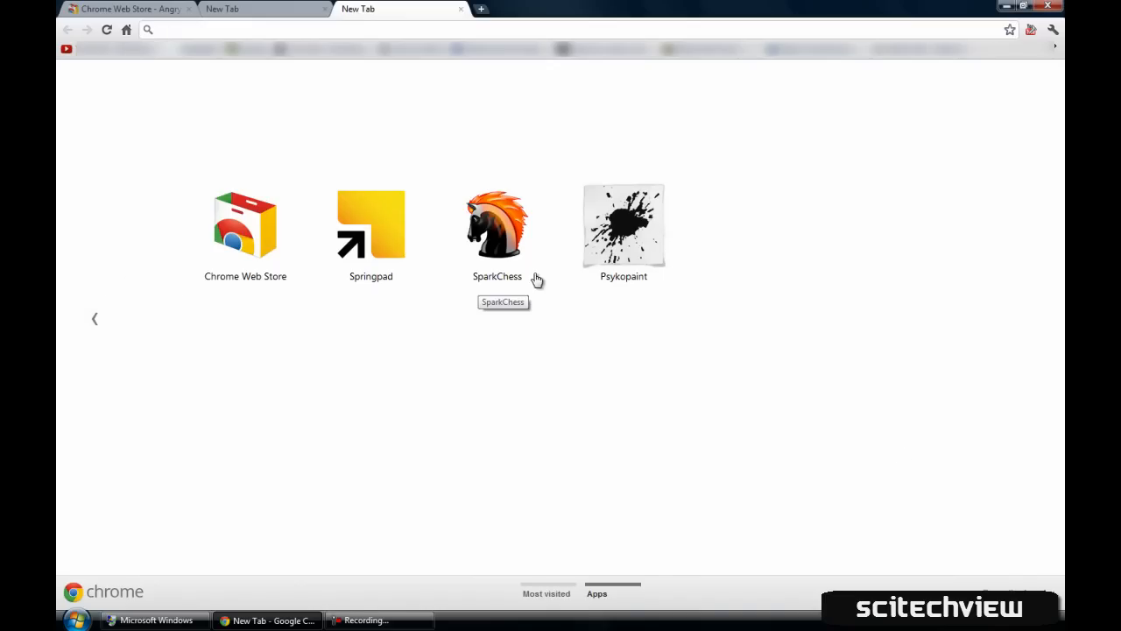
{"action": "mouse_move", "coordinate": [234, 264]}
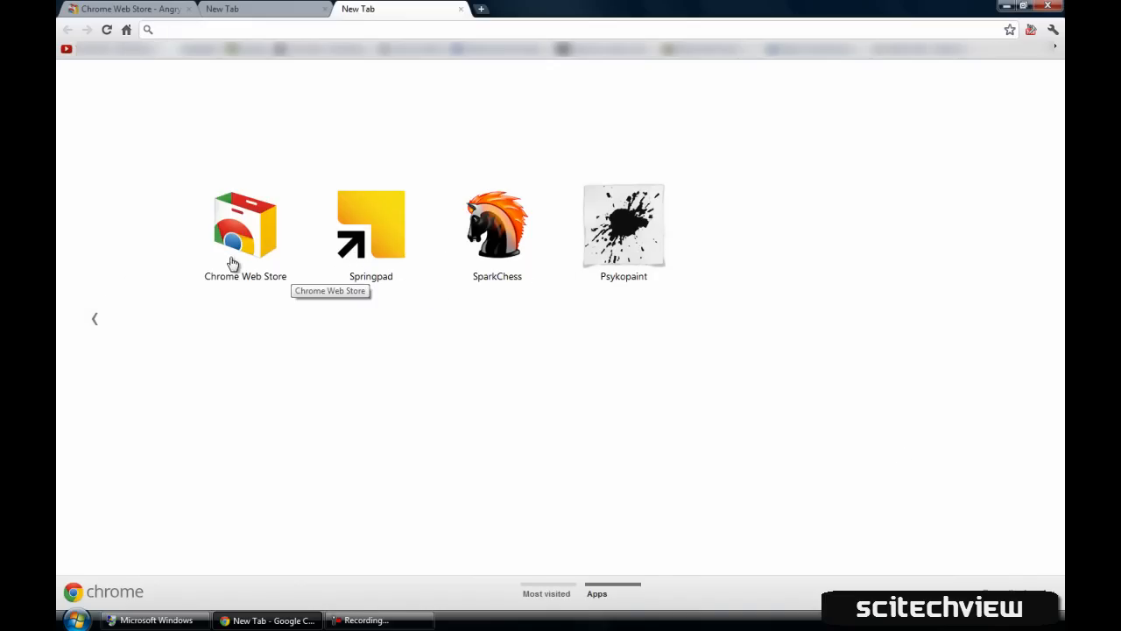
- Launch the Chrome Web Store app from the Apps new-tab page
{"action": "left_click", "coordinate": [246, 223]}
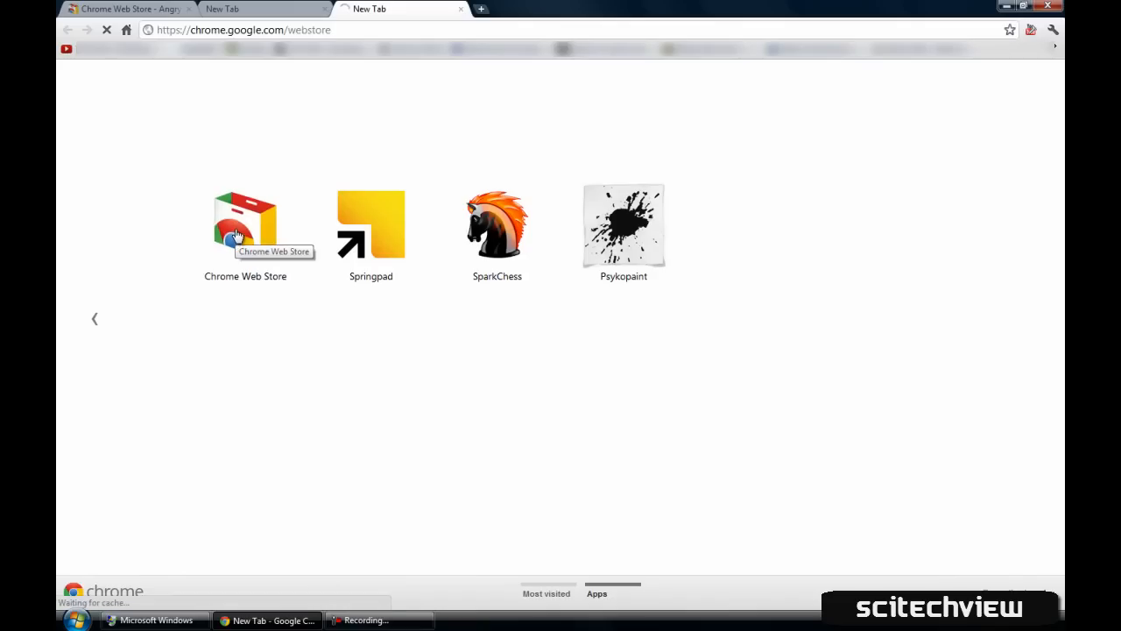
{"action": "left_click", "coordinate": [245, 225]}
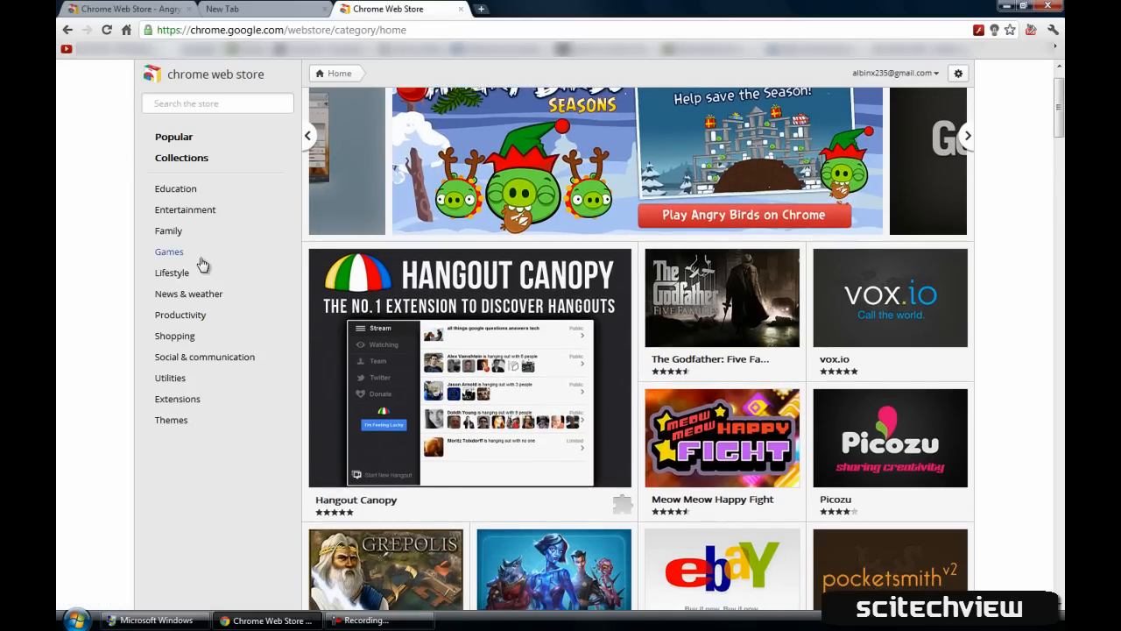
- Browse the store's Games category, close that tab, and return to the Angry Birds tab
{"action": "left_click", "coordinate": [214, 102]}
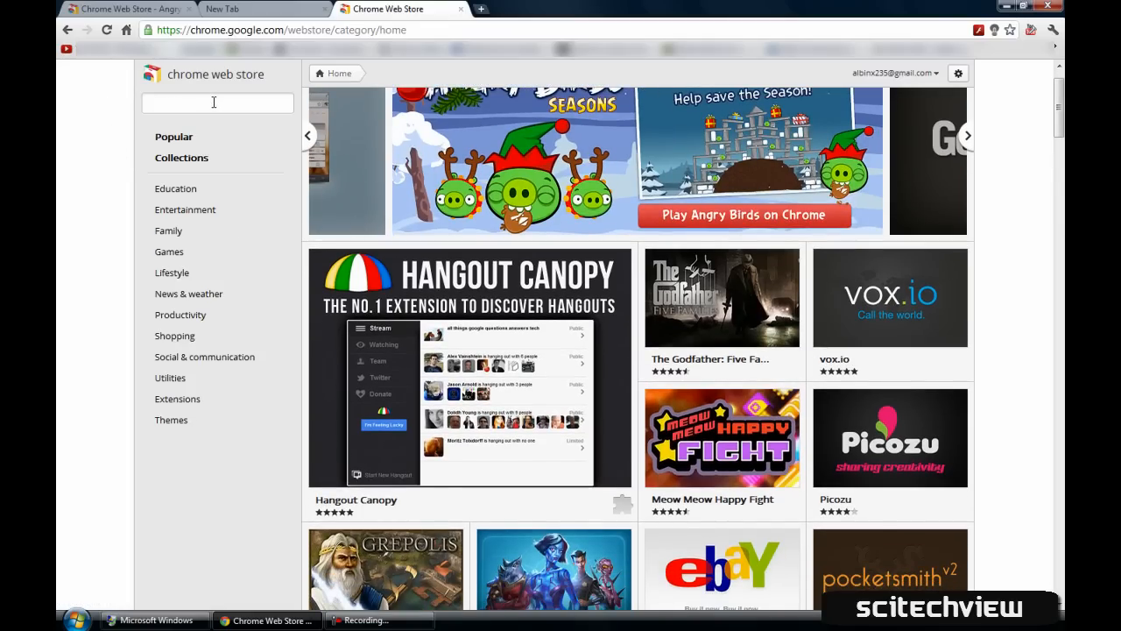
{"action": "mouse_move", "coordinate": [124, 191]}
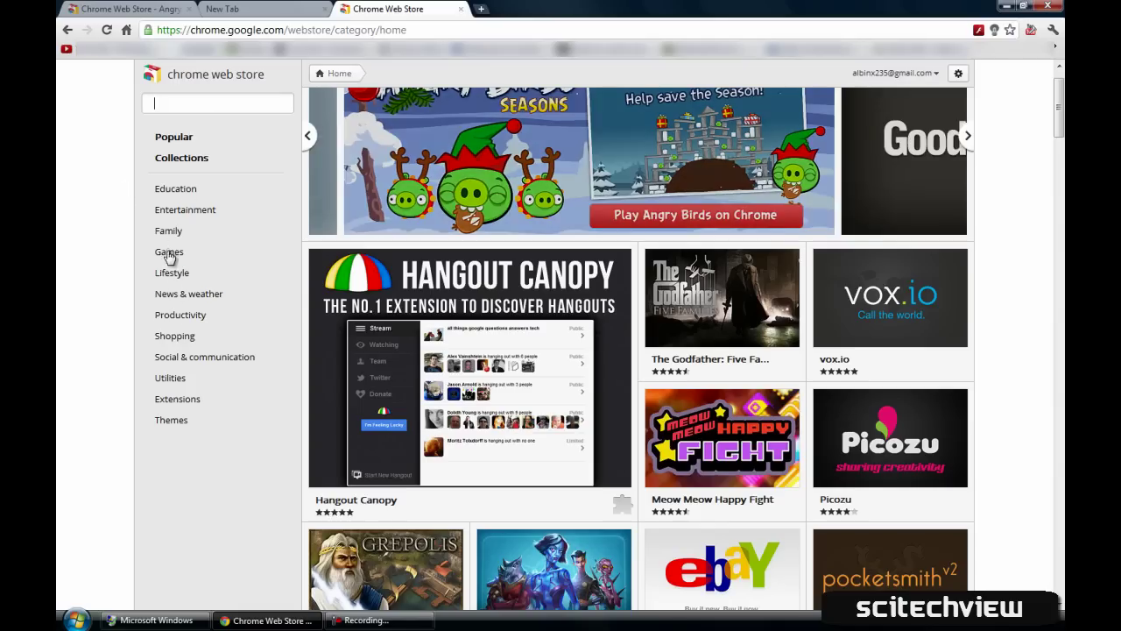
{"action": "left_click", "coordinate": [169, 251]}
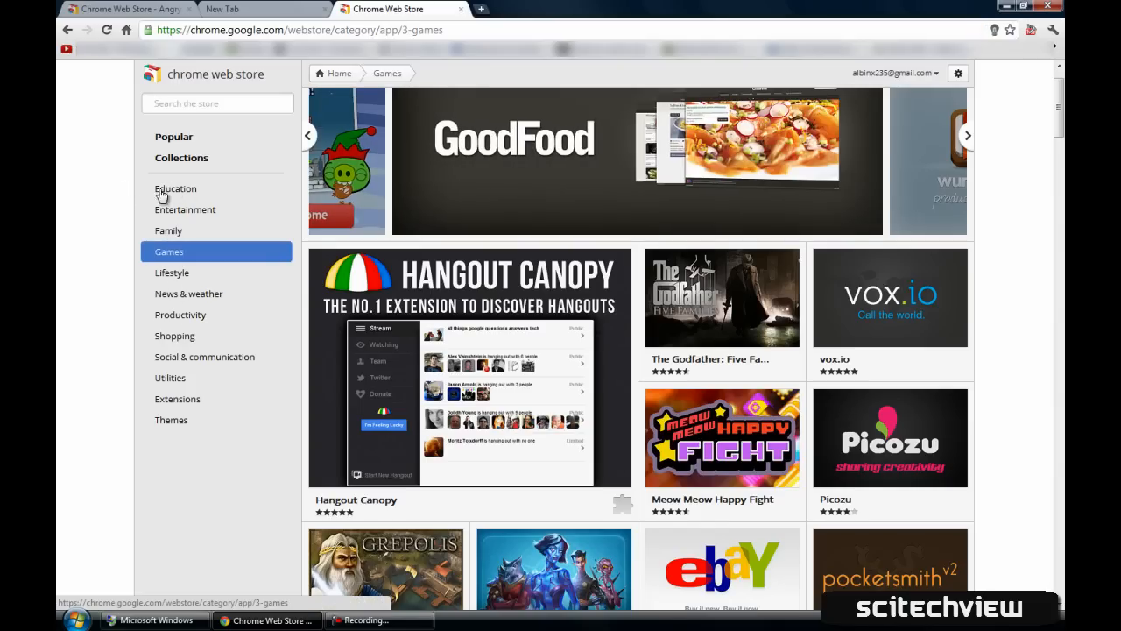
{"action": "scroll", "scroll_direction": "down", "scroll_amount": 3}
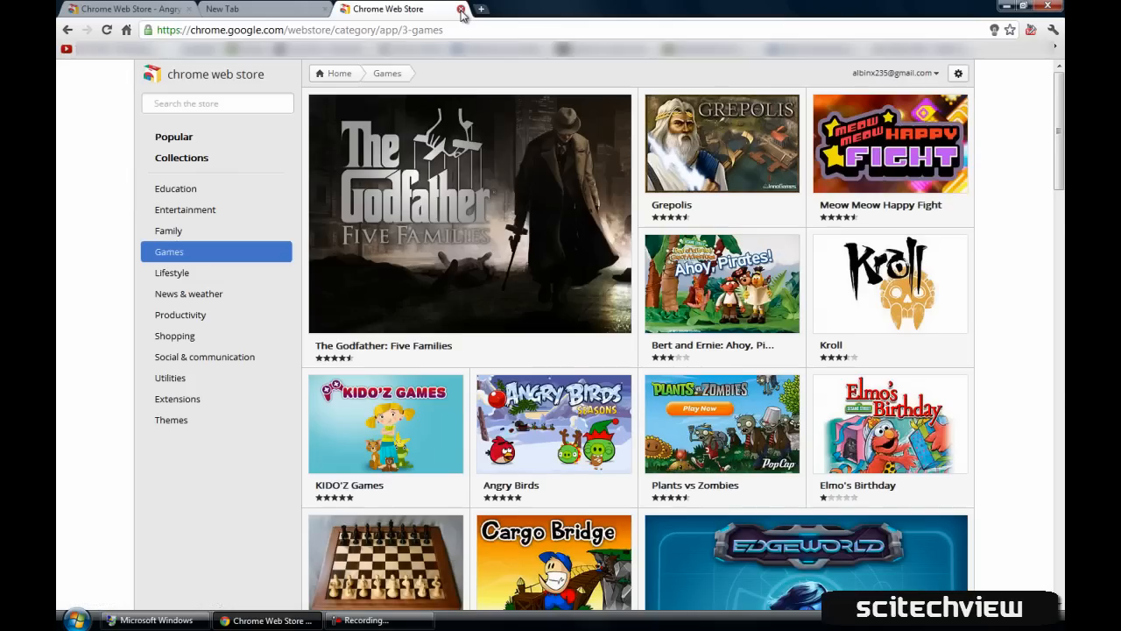
{"action": "left_click", "coordinate": [461, 9]}
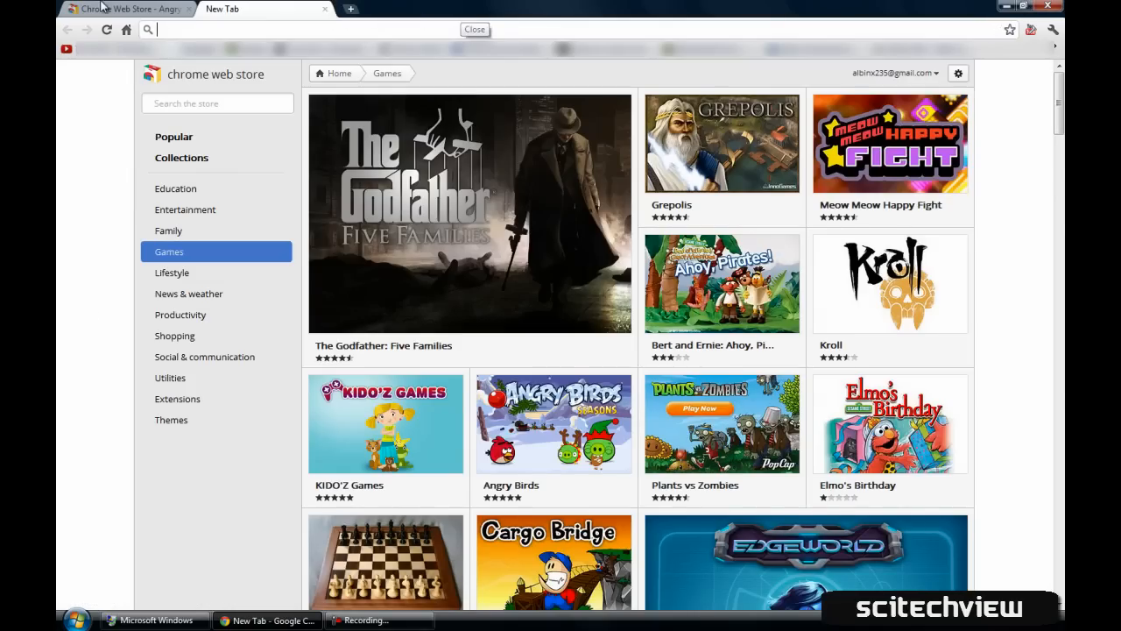
{"action": "left_click", "coordinate": [554, 424]}
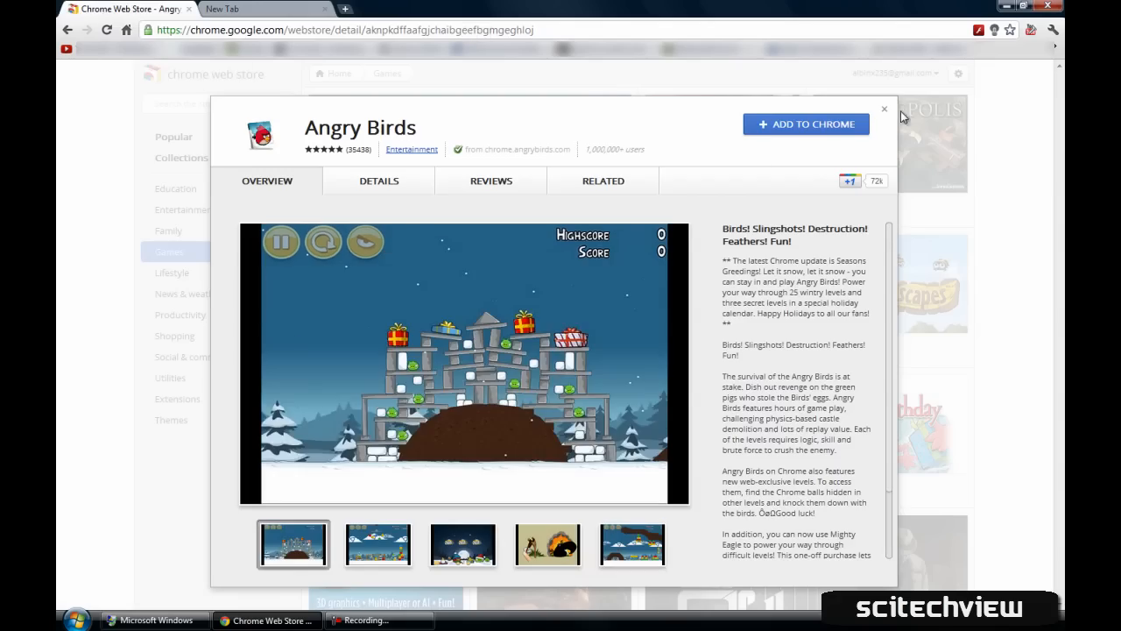
- Open the Angry Birds tile from Games and browse its screenshot thumbnails
{"action": "left_click", "coordinate": [884, 108]}
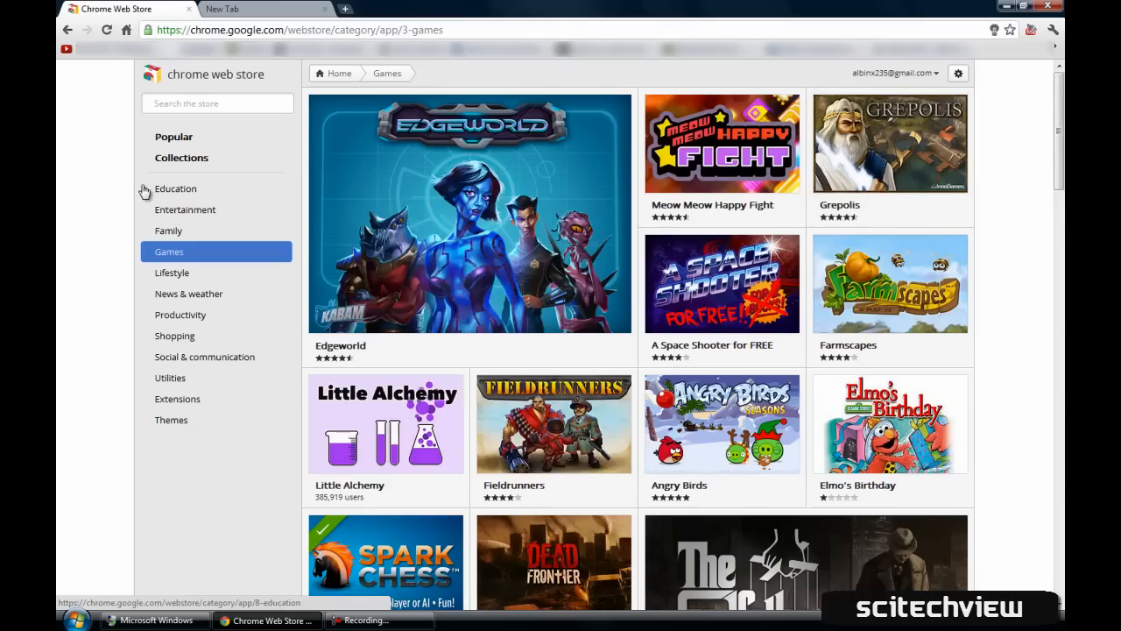
{"action": "left_click", "coordinate": [724, 423]}
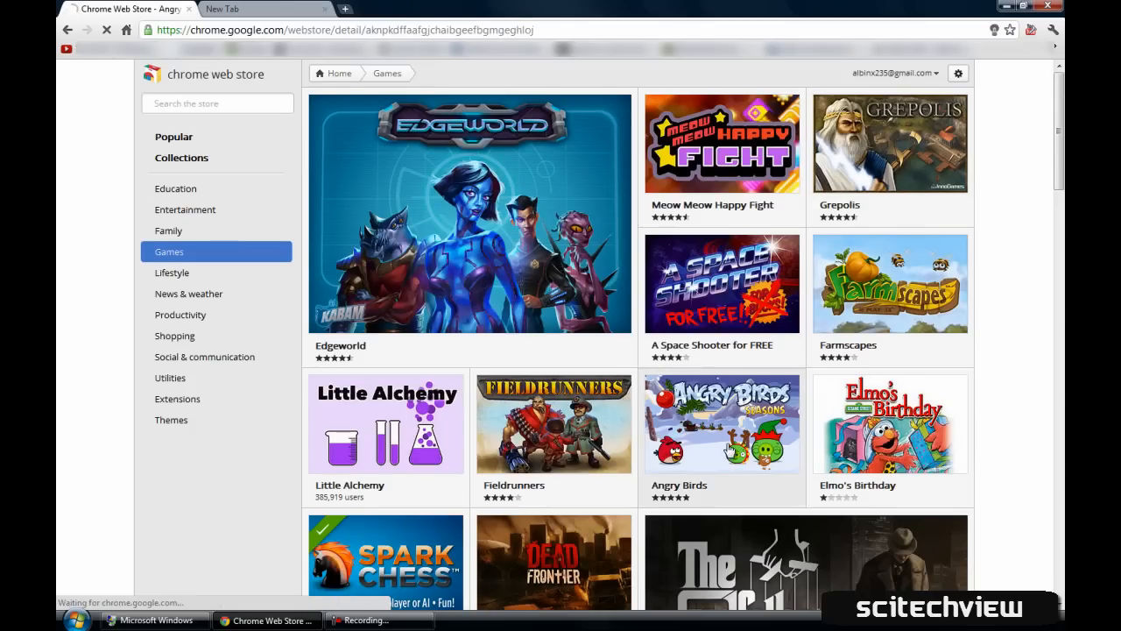
{"action": "left_click", "coordinate": [723, 423]}
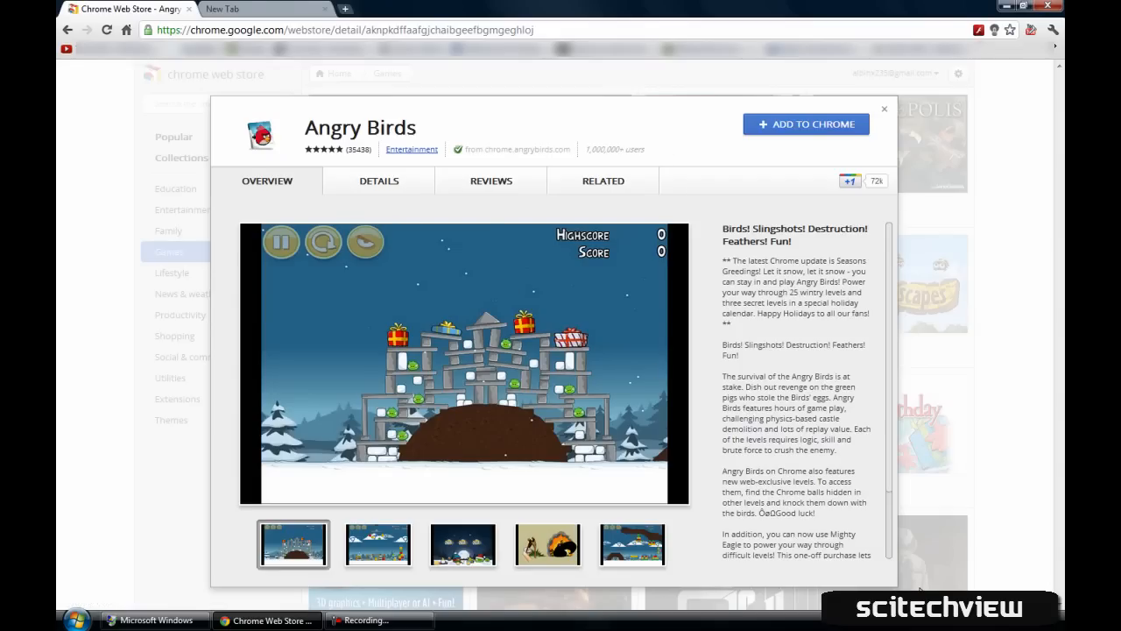
{"action": "mouse_move", "coordinate": [669, 171]}
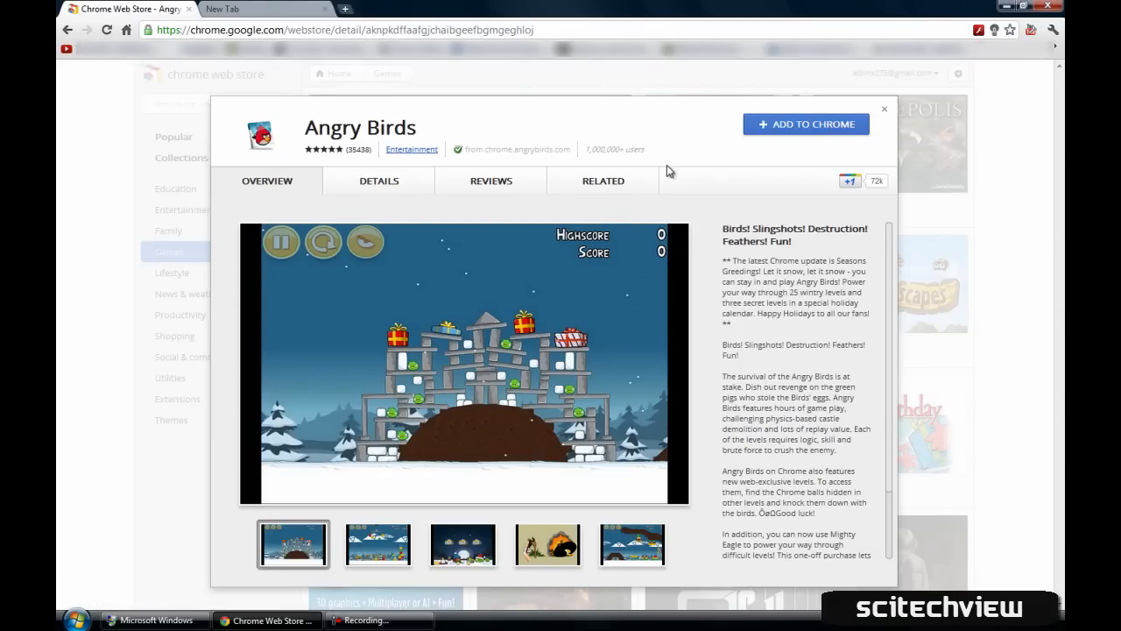
{"action": "mouse_move", "coordinate": [786, 133]}
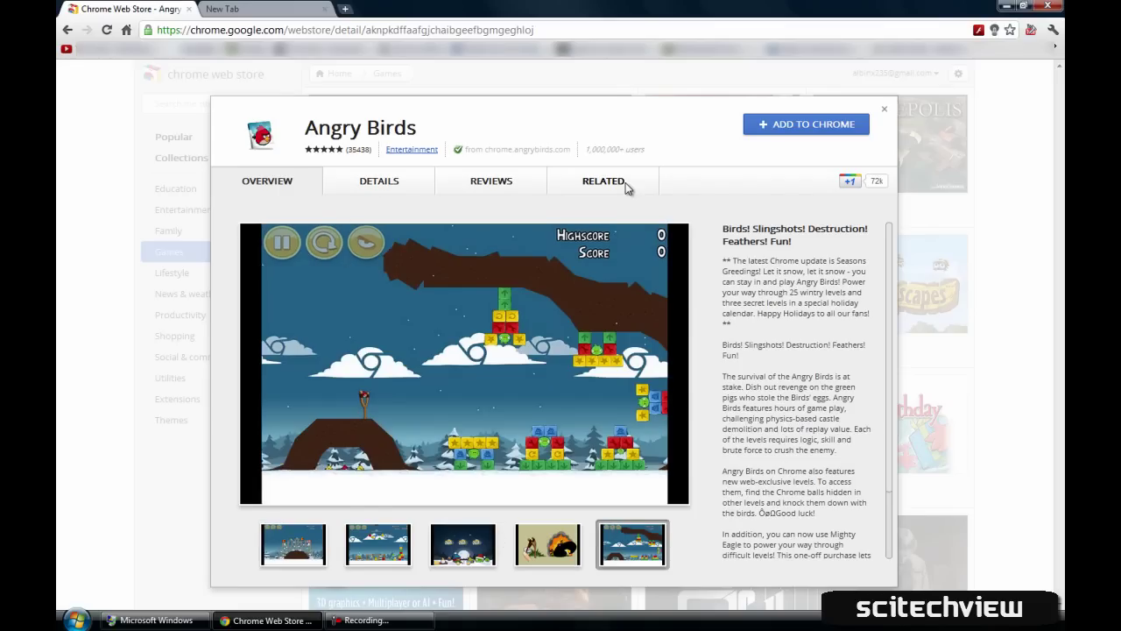
{"action": "mouse_move", "coordinate": [433, 187]}
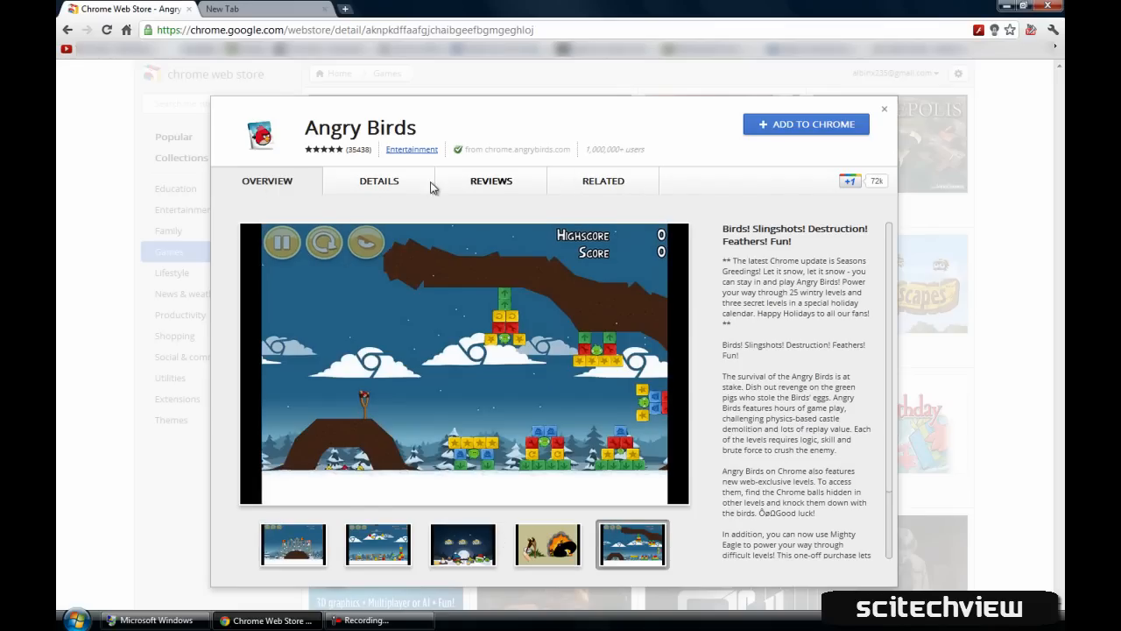
{"action": "mouse_move", "coordinate": [657, 159]}
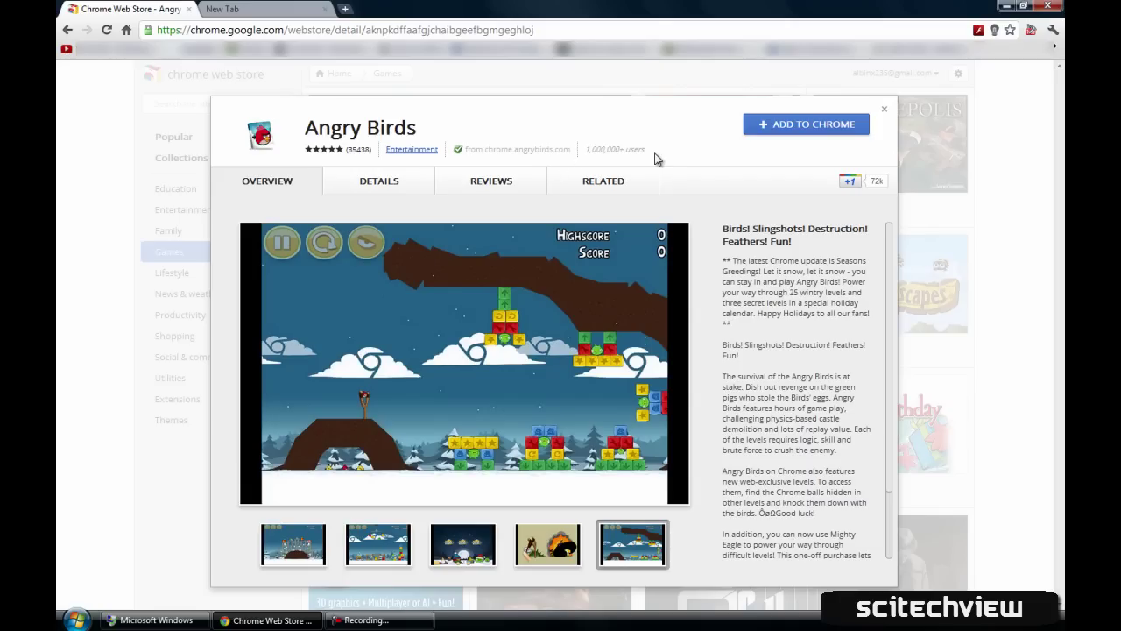
{"action": "left_click", "coordinate": [293, 544]}
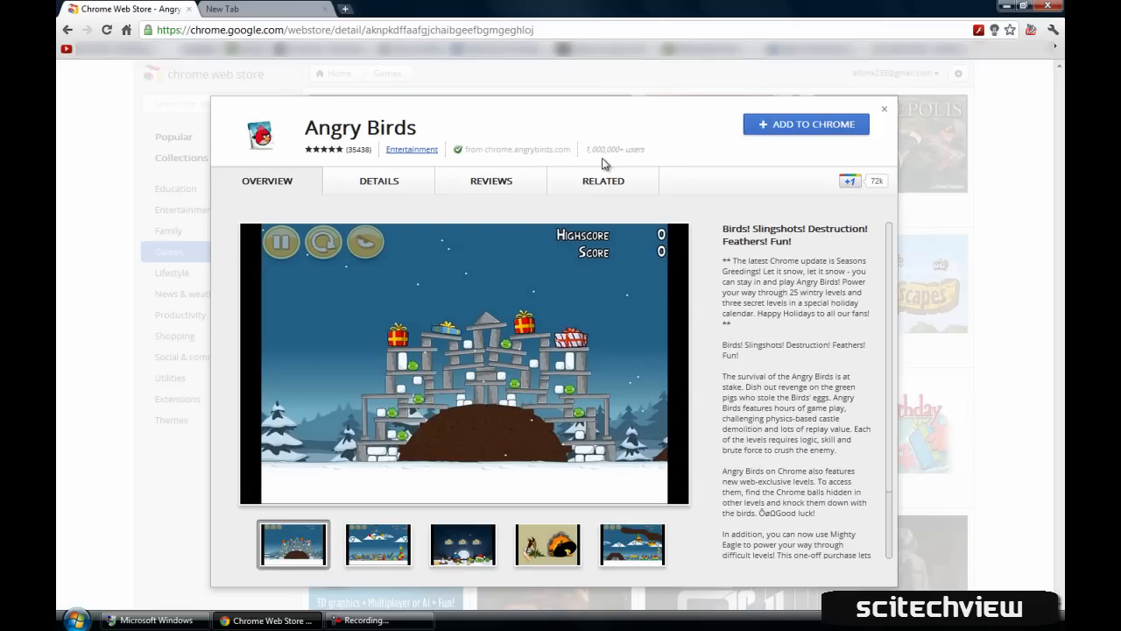
{"action": "mouse_move", "coordinate": [732, 179]}
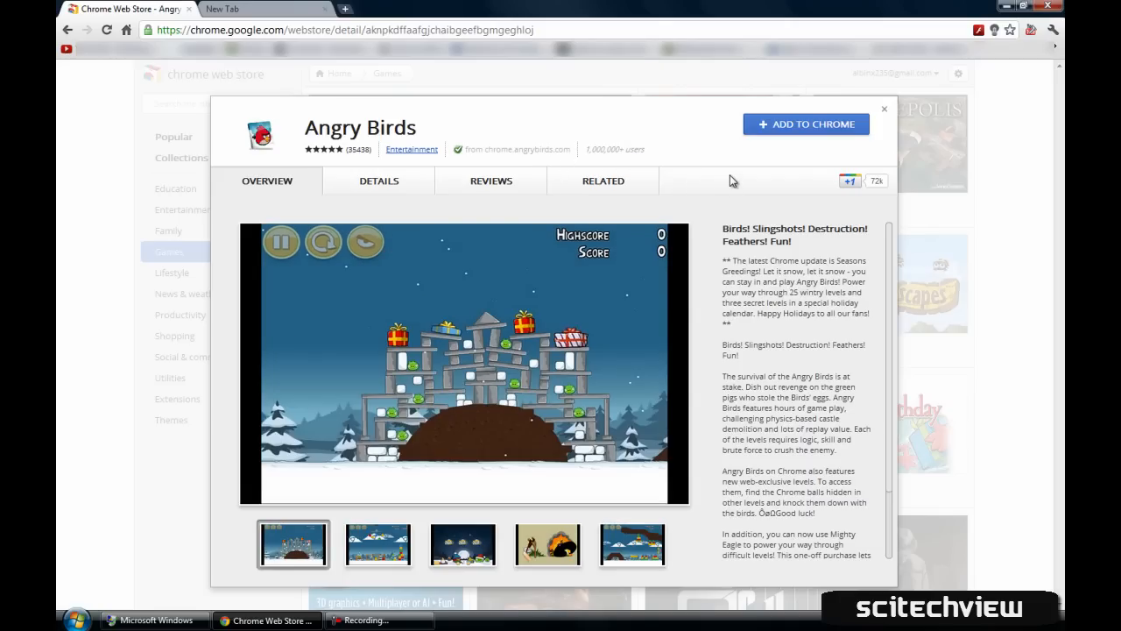
{"action": "mouse_move", "coordinate": [791, 129]}
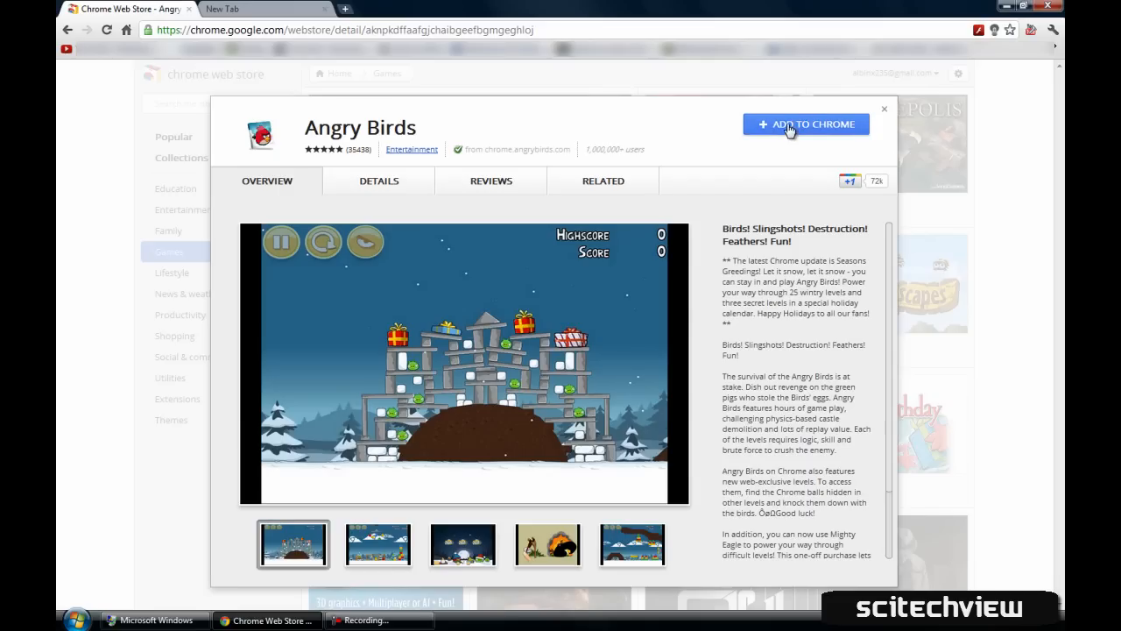
- Add Angry Birds to Chrome, confirm the install, and view the new-tab apps page
{"action": "left_click", "coordinate": [806, 123]}
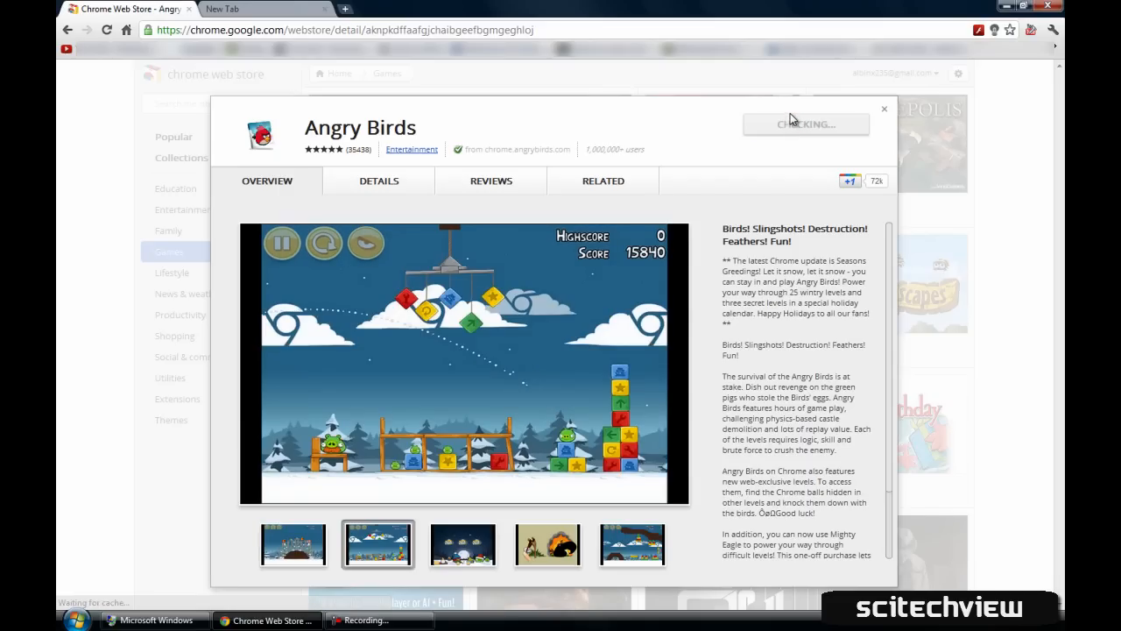
{"action": "left_click", "coordinate": [805, 123]}
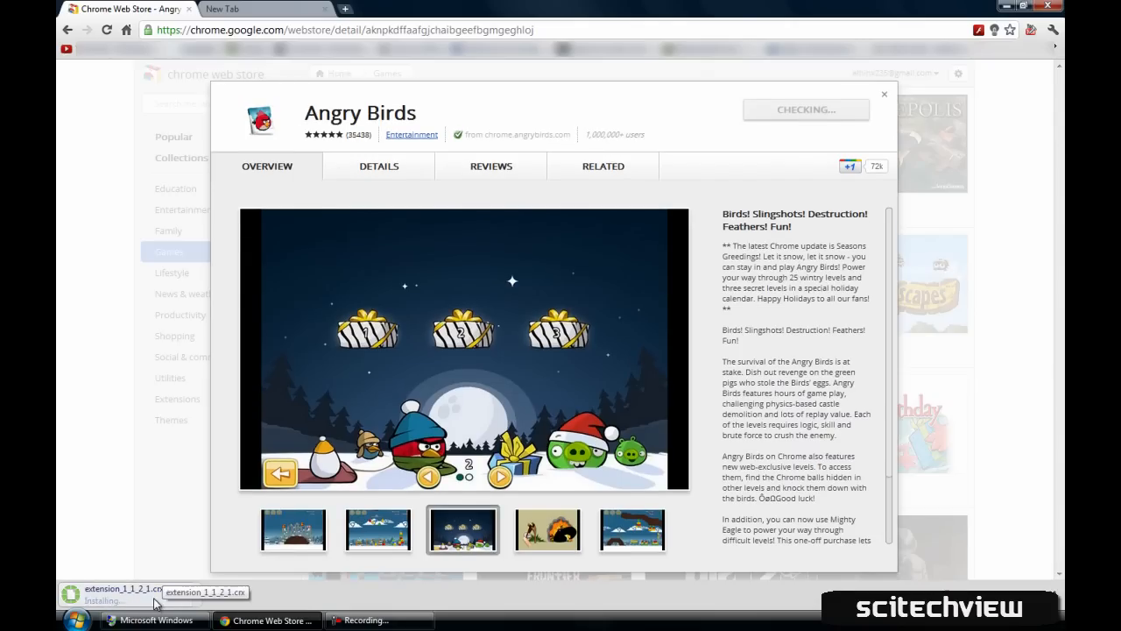
{"action": "mouse_move", "coordinate": [224, 603]}
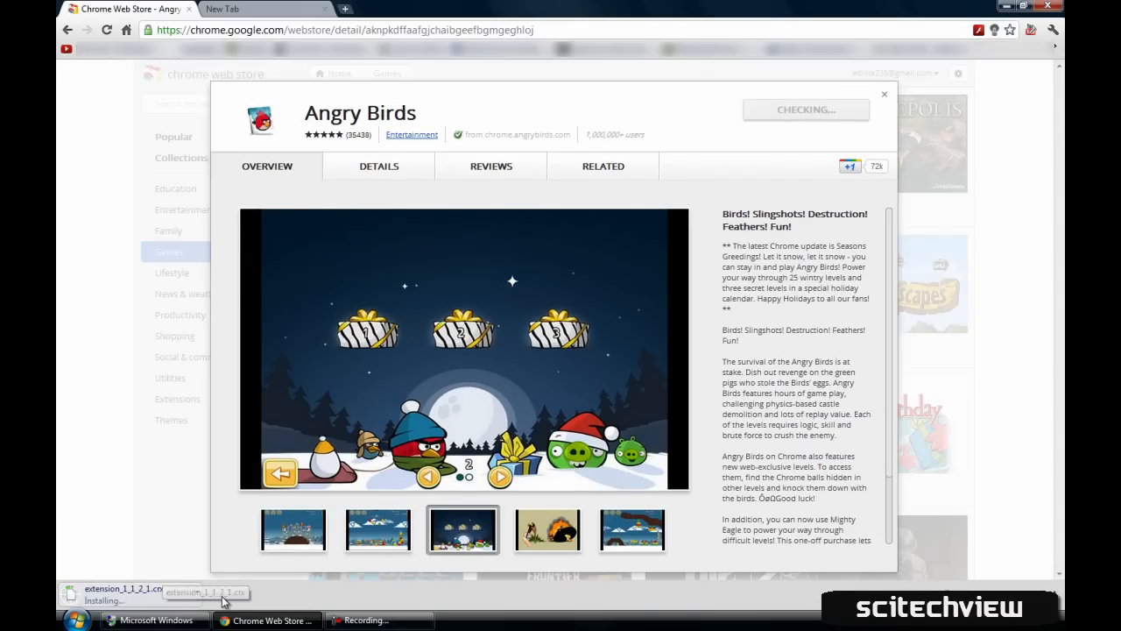
{"action": "left_click", "coordinate": [548, 530]}
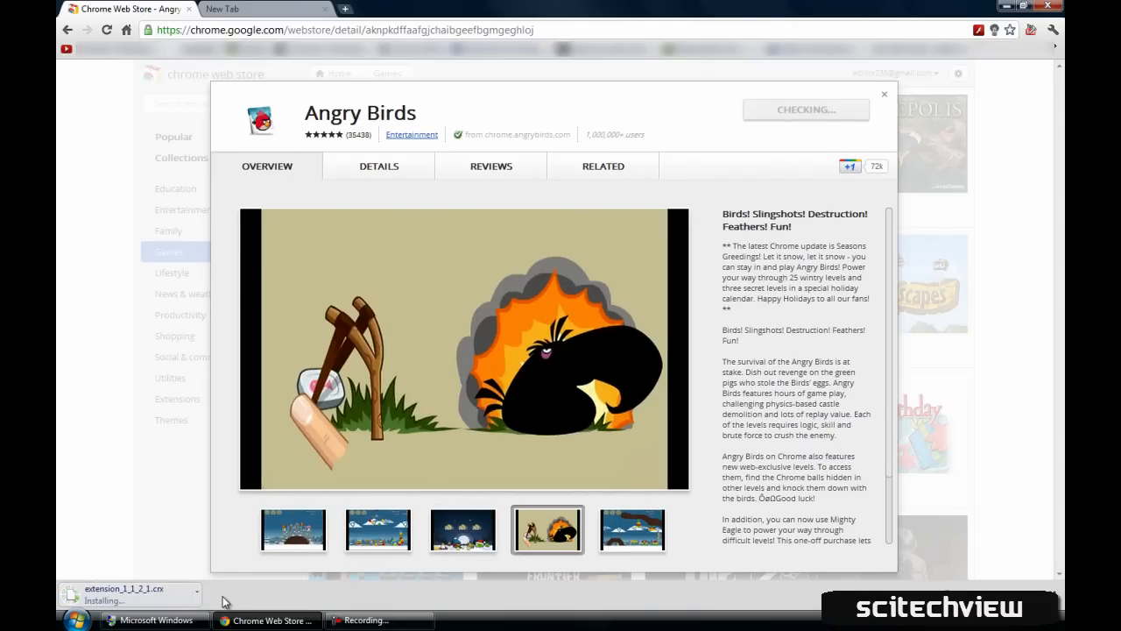
{"action": "left_click", "coordinate": [230, 9]}
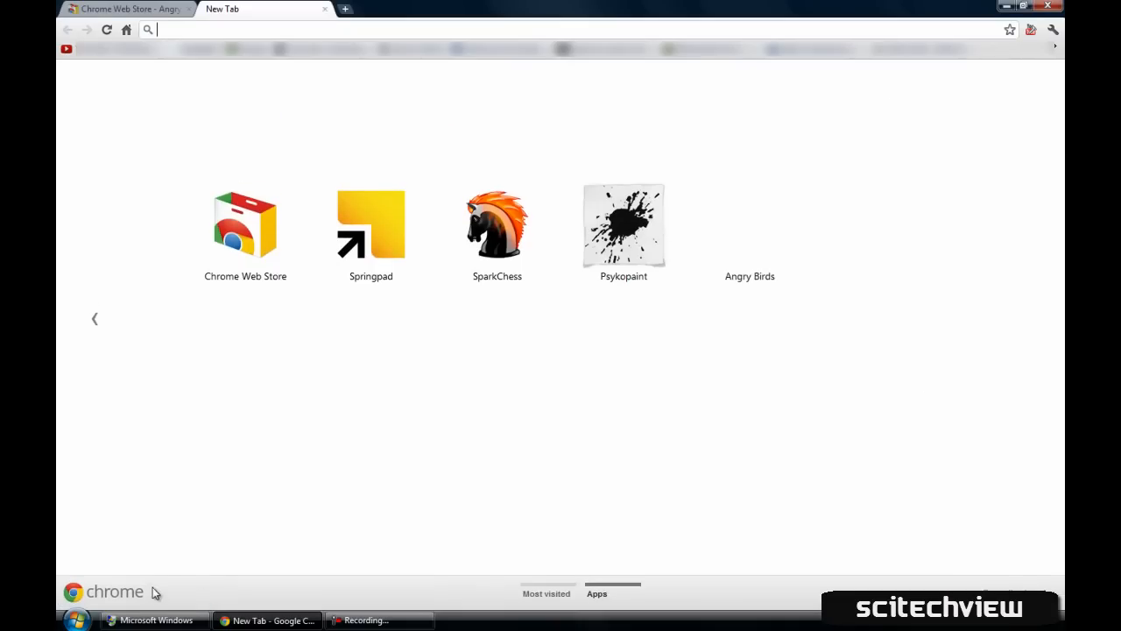
{"action": "mouse_move", "coordinate": [146, 567]}
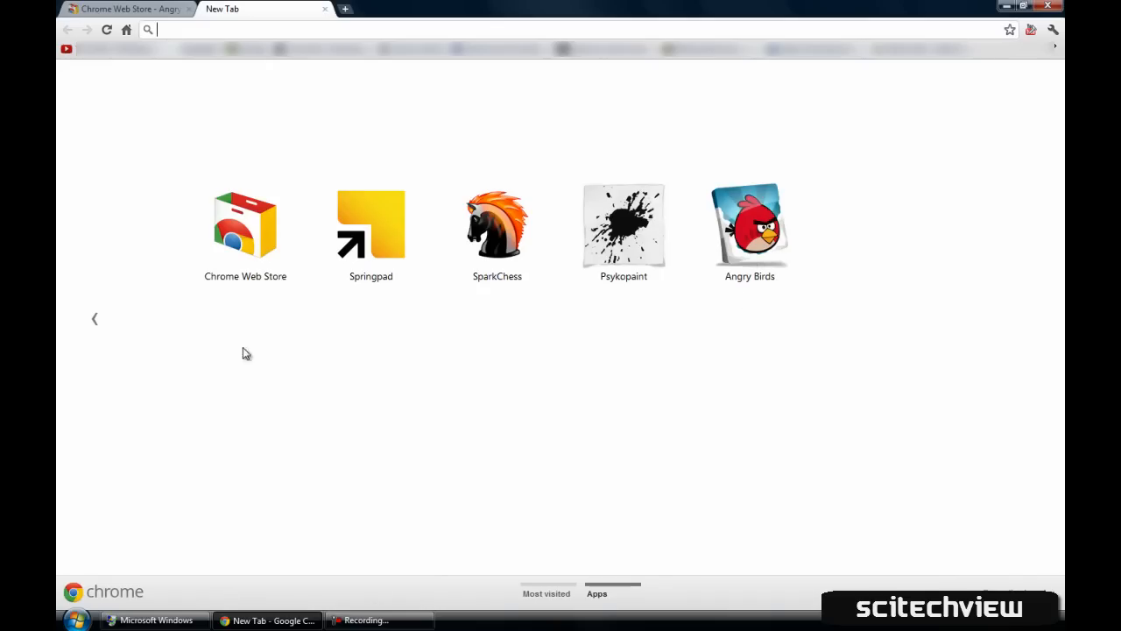
{"action": "mouse_move", "coordinate": [816, 221]}
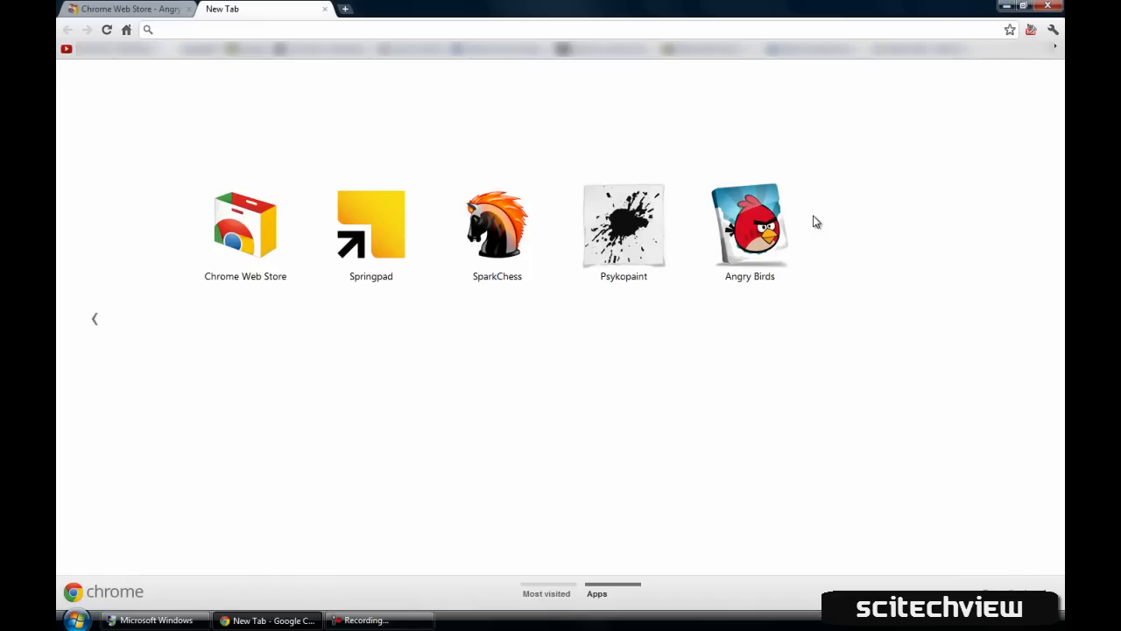
{"action": "mouse_move", "coordinate": [746, 148]}
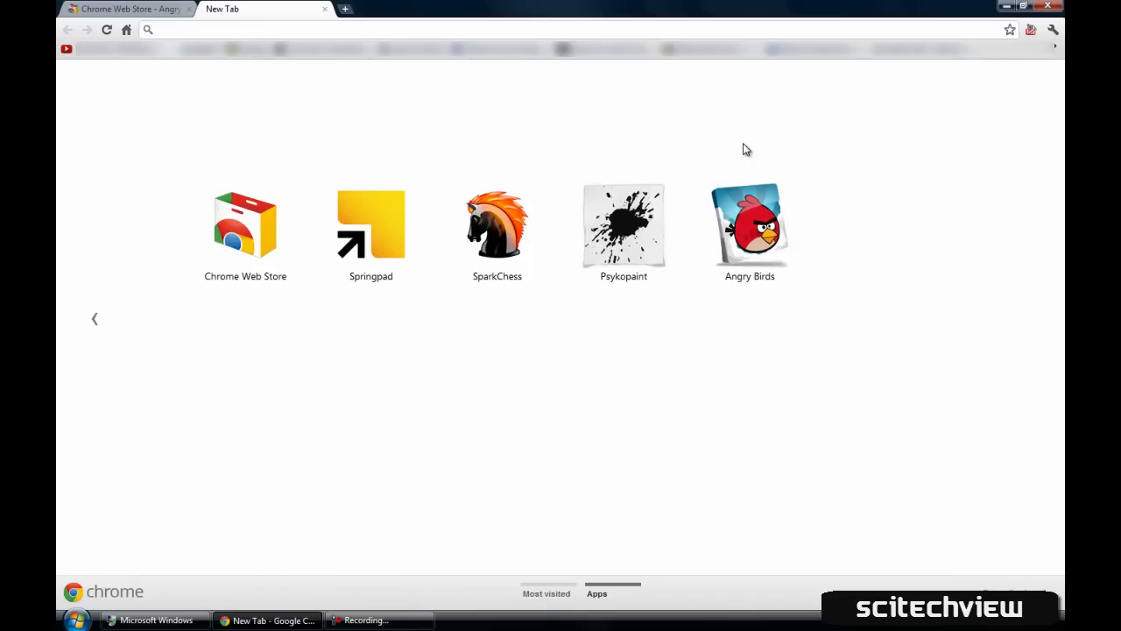
{"action": "mouse_move", "coordinate": [750, 223]}
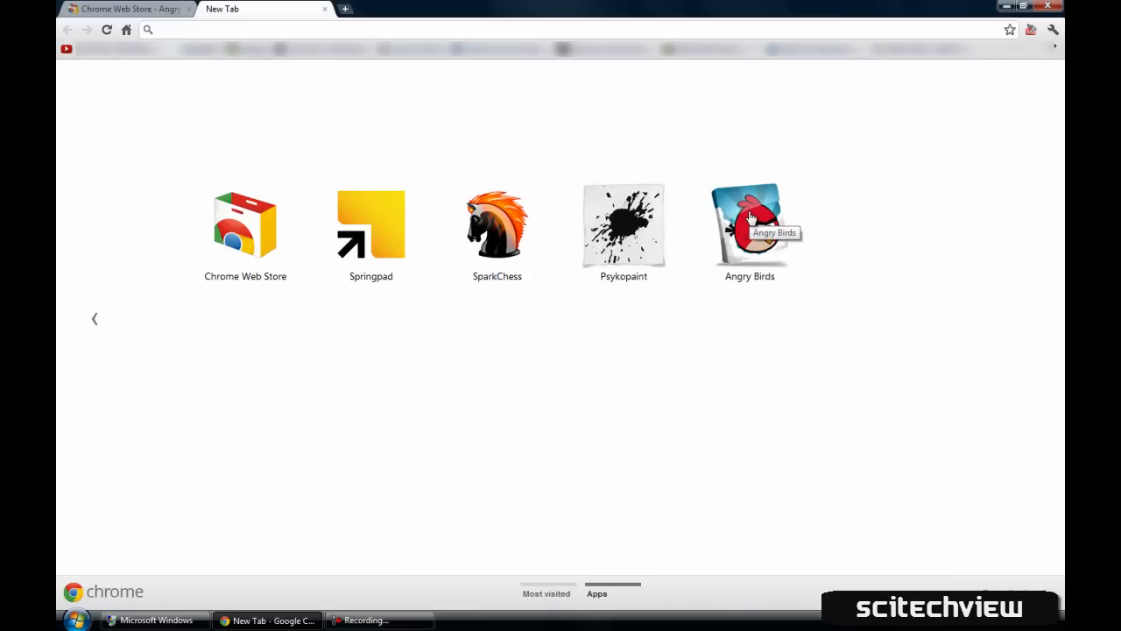
- Launch Angry Birds from its icon on the Apps new-tab page
{"action": "left_click", "coordinate": [749, 224]}
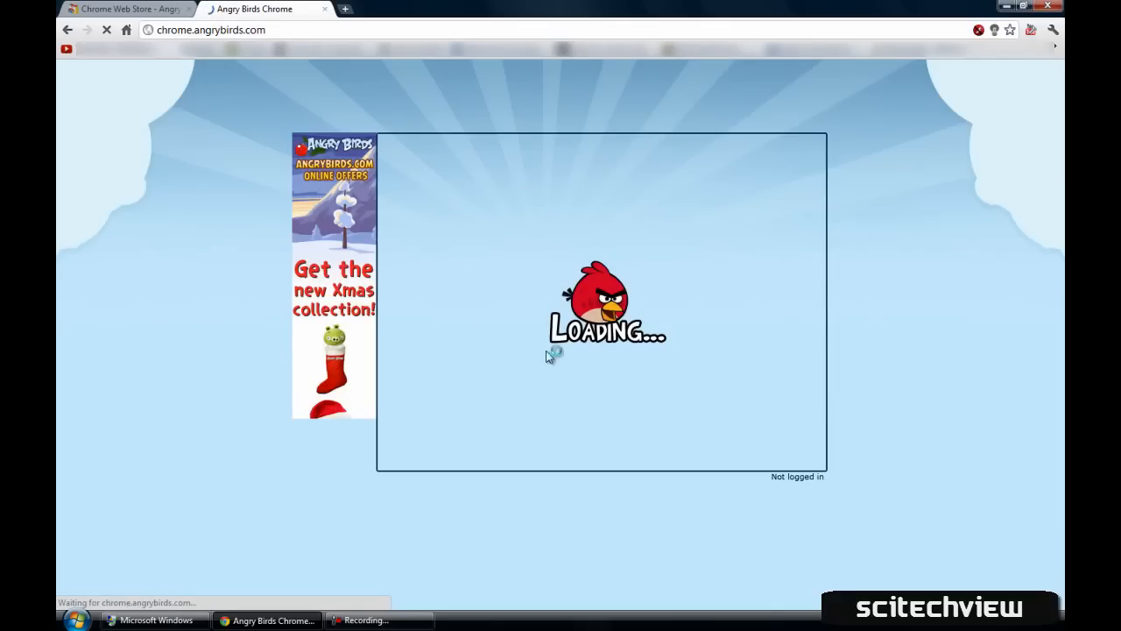